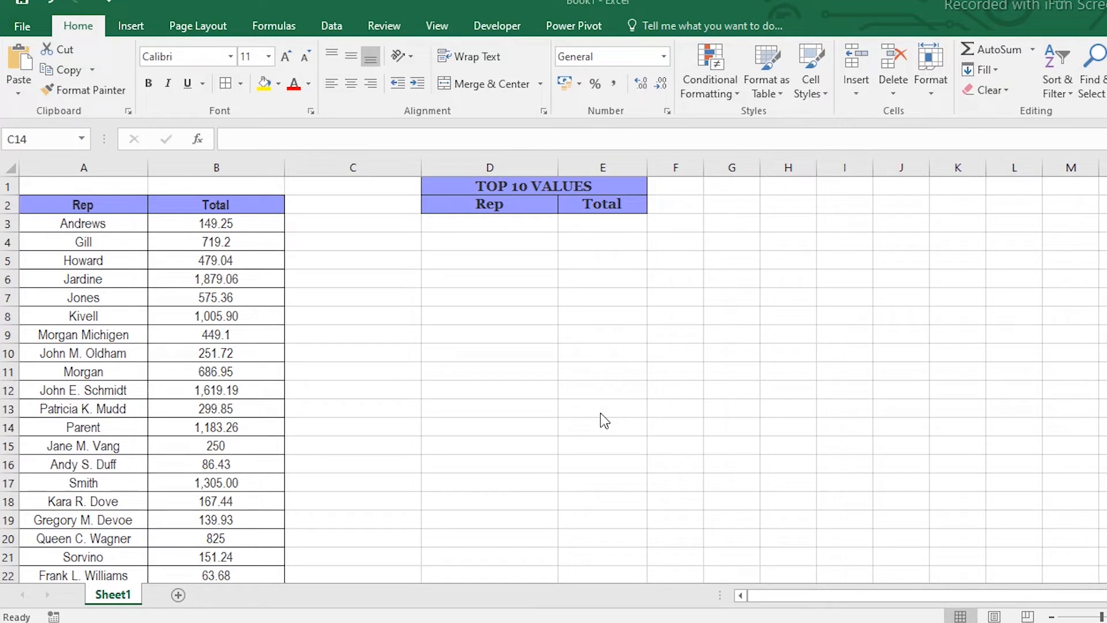
mouse_move(261, 178)
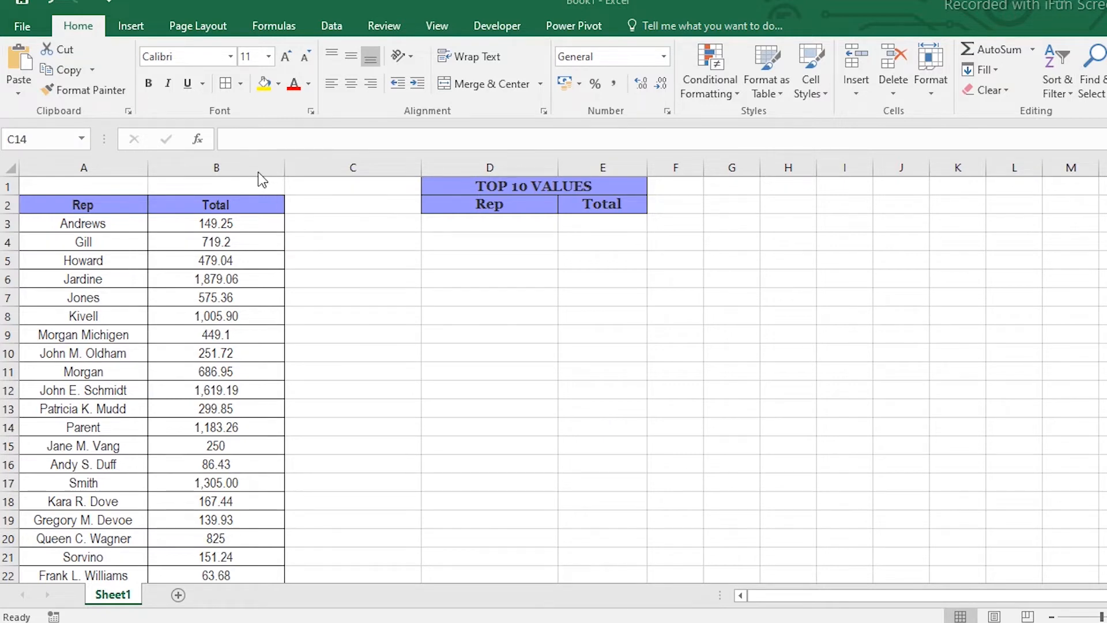
Sort the rep list by the Total column from highest to lowest, expanding the selection to keep names aligned.
left_click(216, 167)
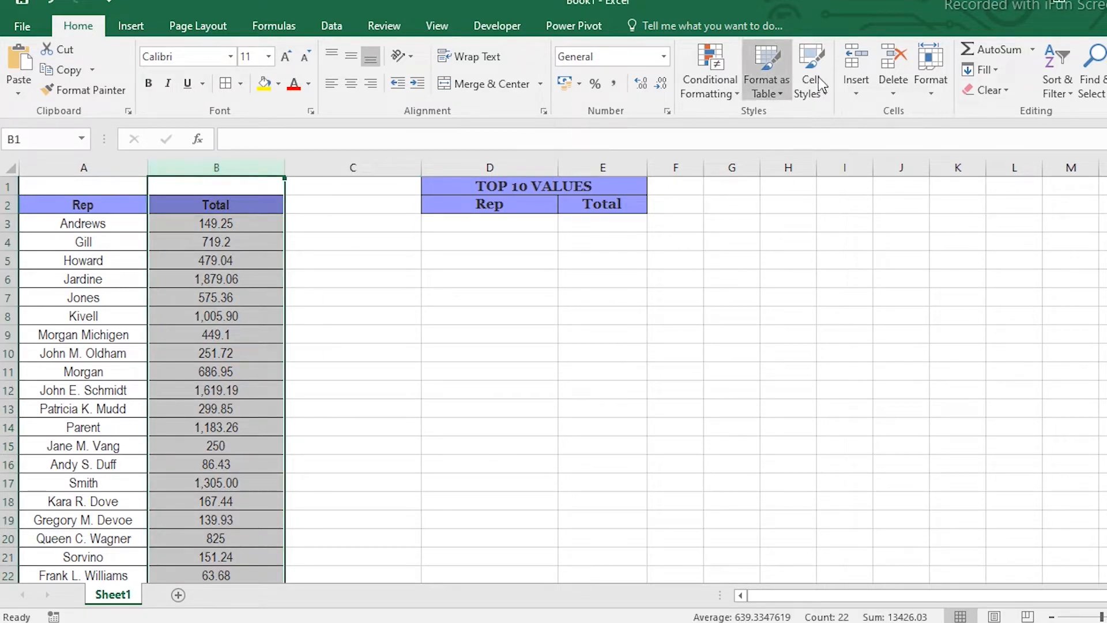
left_click(1055, 70)
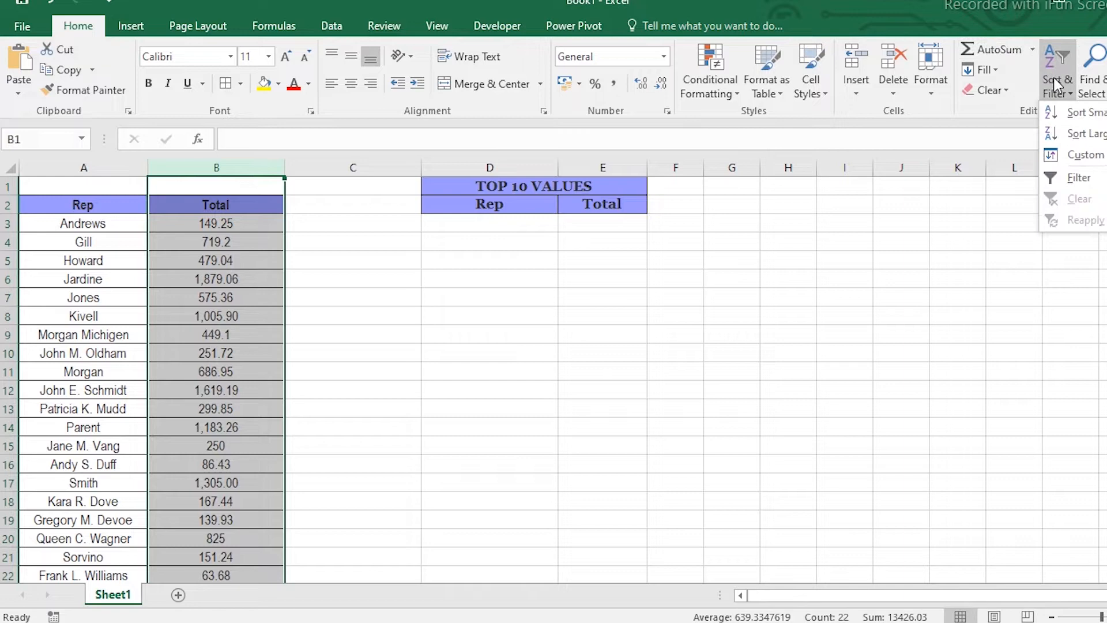
mouse_move(1084, 134)
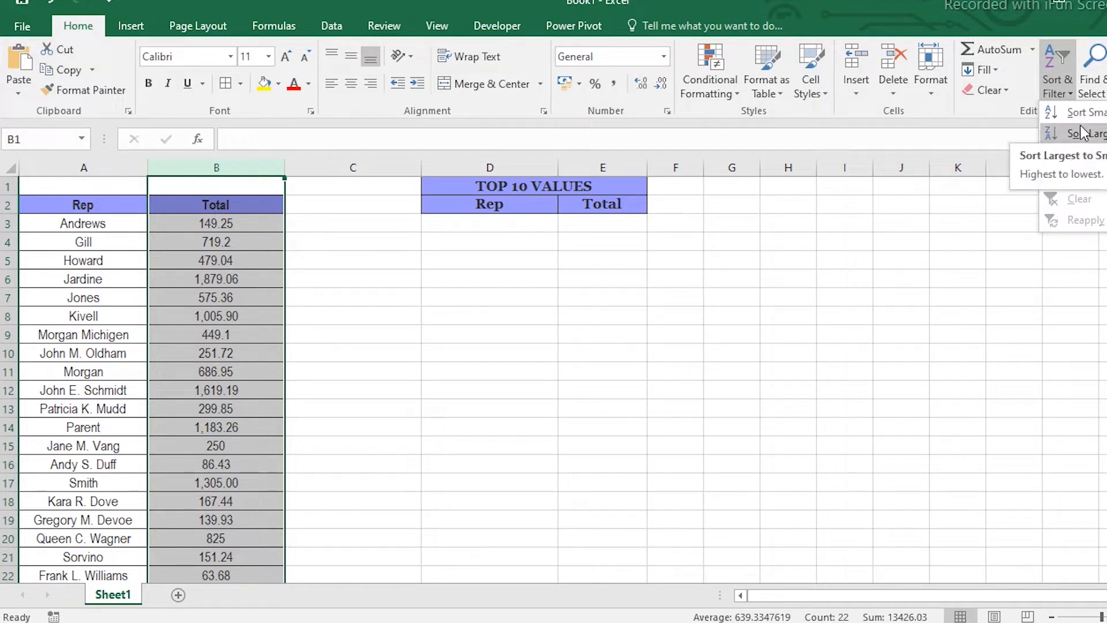
left_click(1074, 132)
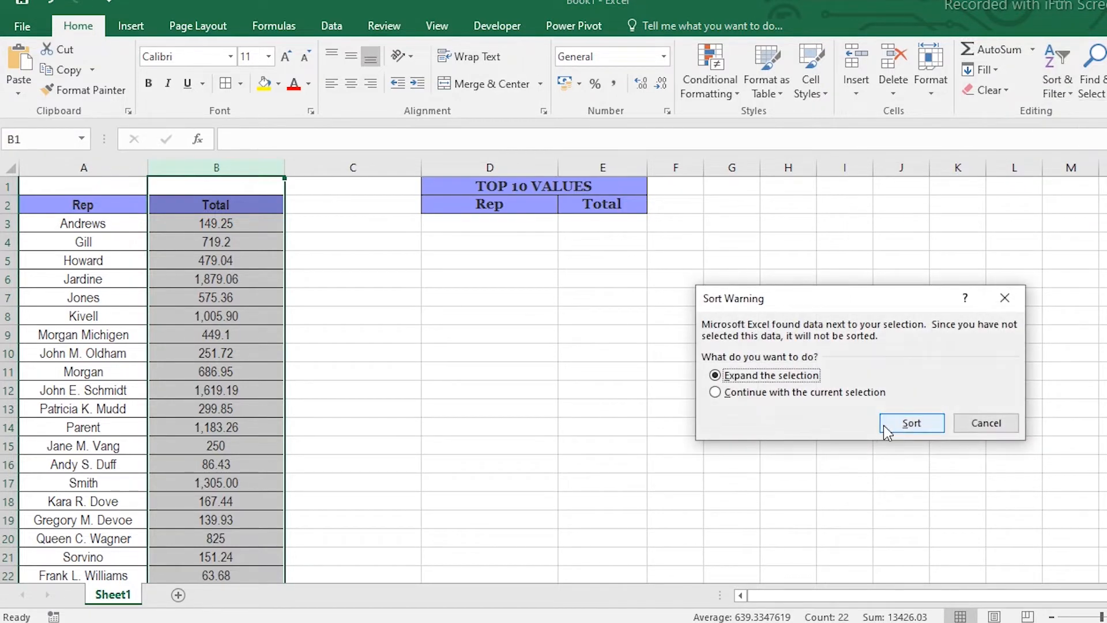
left_click(911, 423)
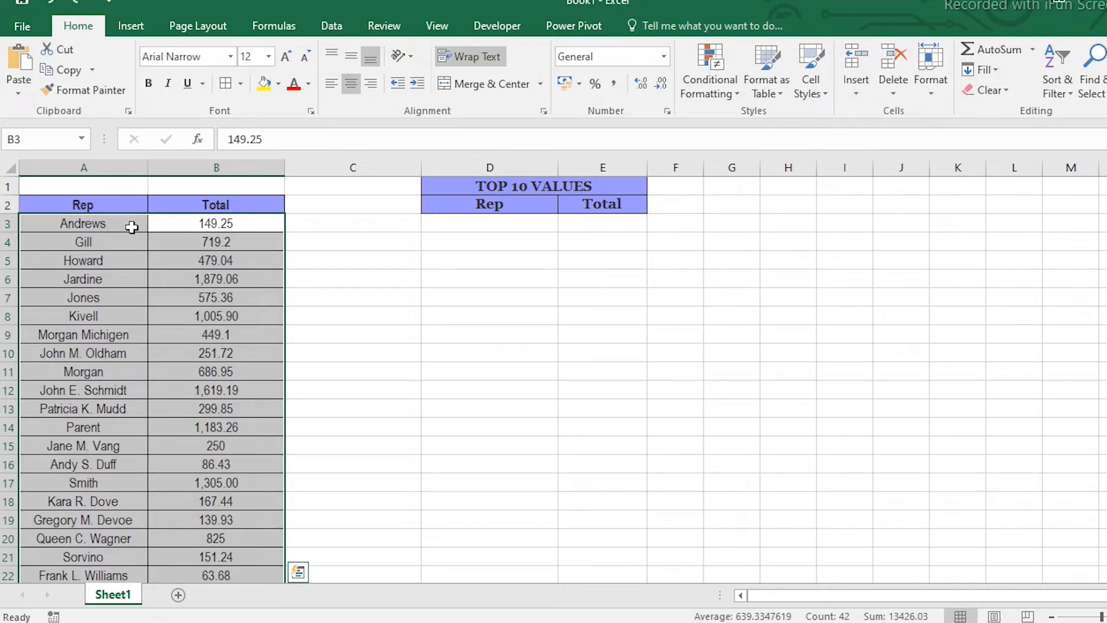
Select the first Total cell E3 of the TOP 10 VALUES table.
left_click(602, 222)
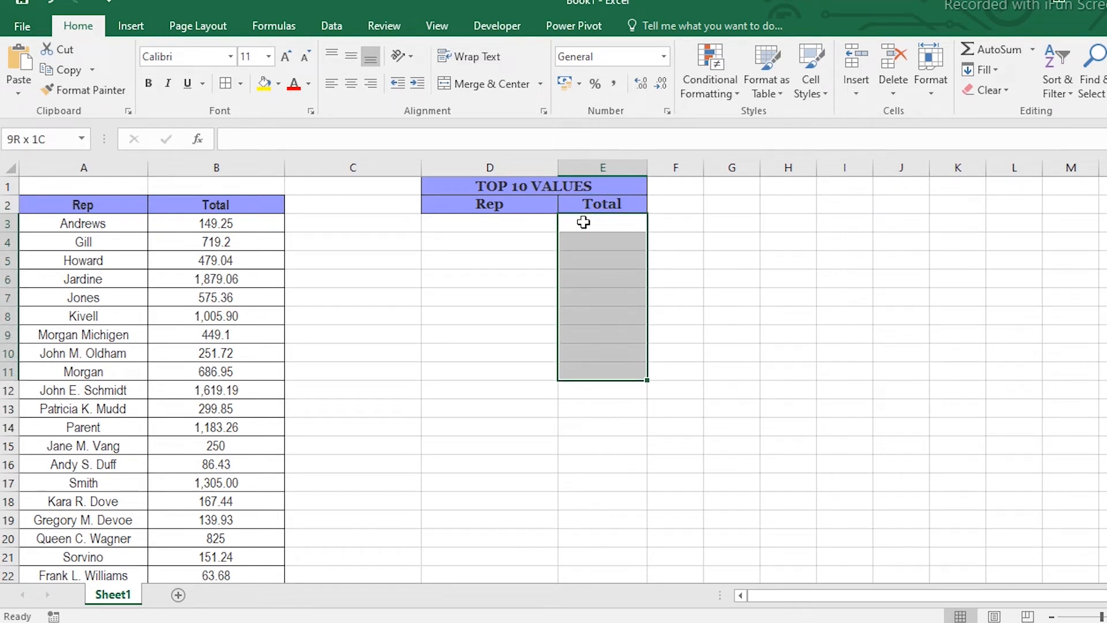
Enter =LARGE(B2:B23,{1;2;3;4;5;6;7;8;9;10}) across E3:E12 as an array formula returning 1879.06 down to 575.36.
left_click(602, 223)
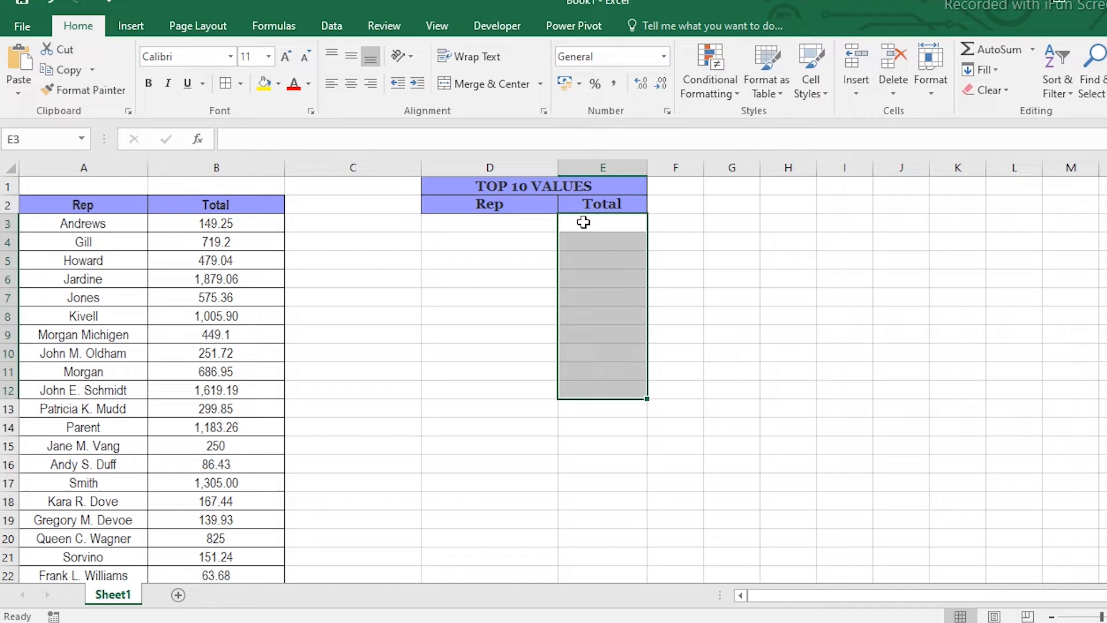
type("=")
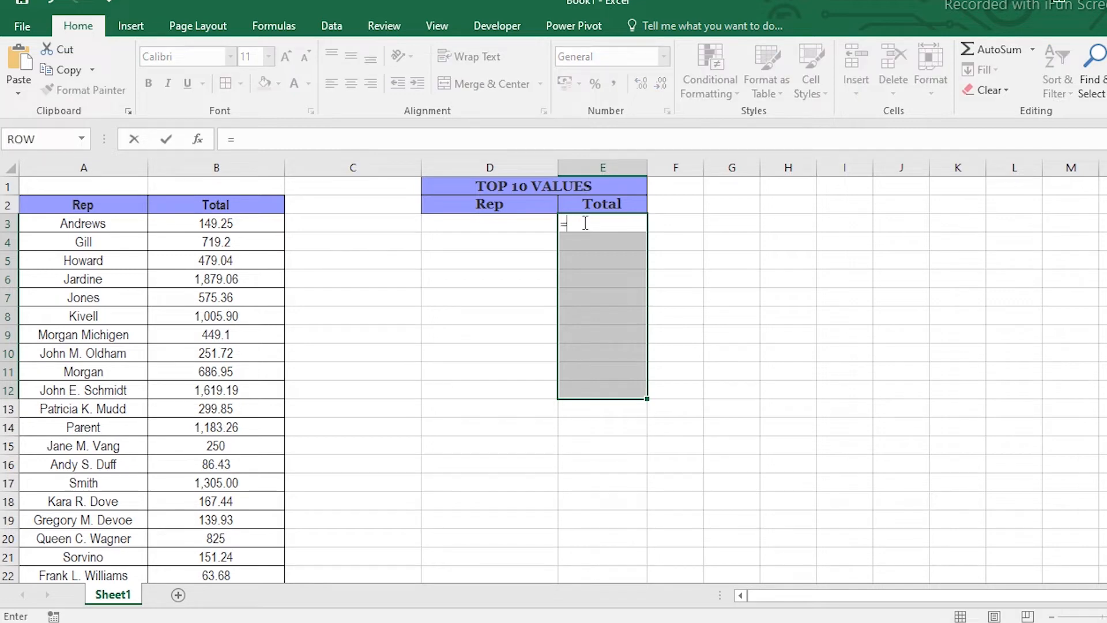
type("l")
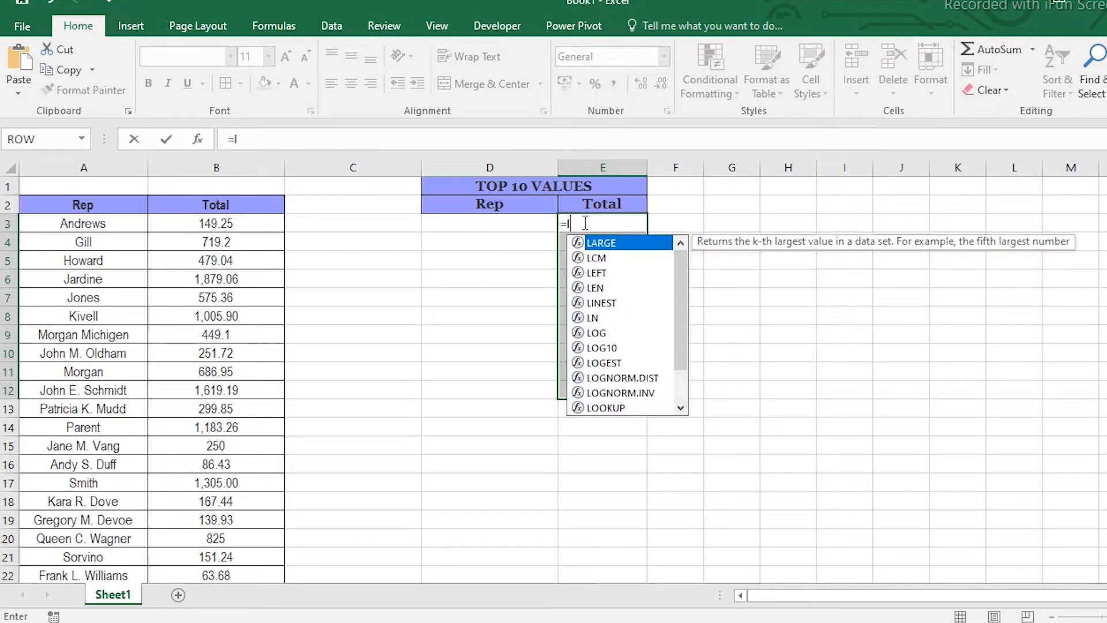
type("large")
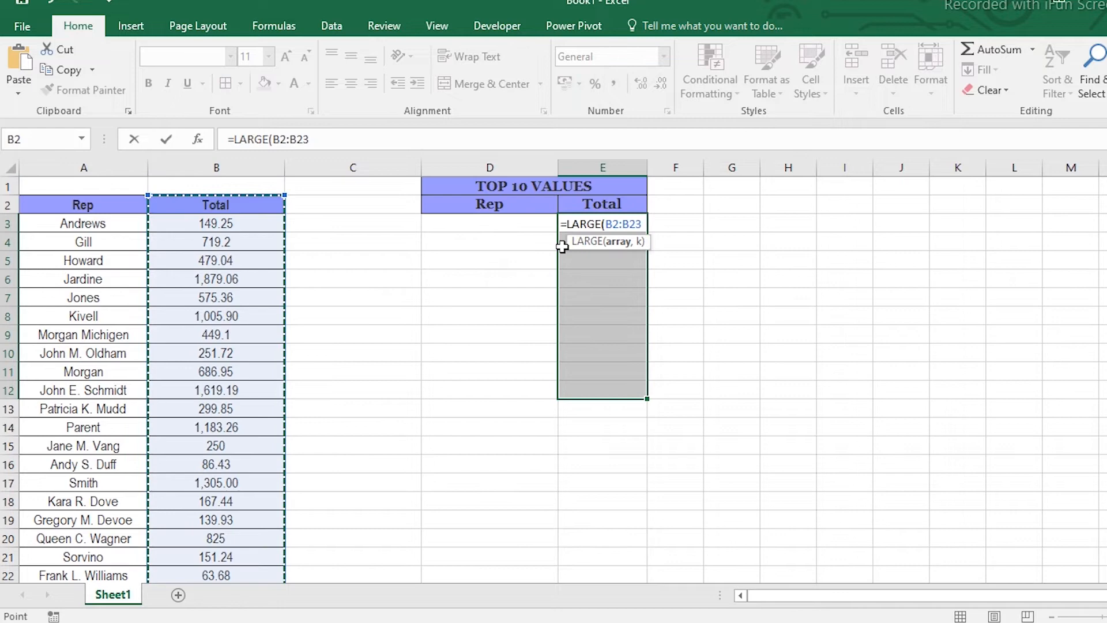
type(",")
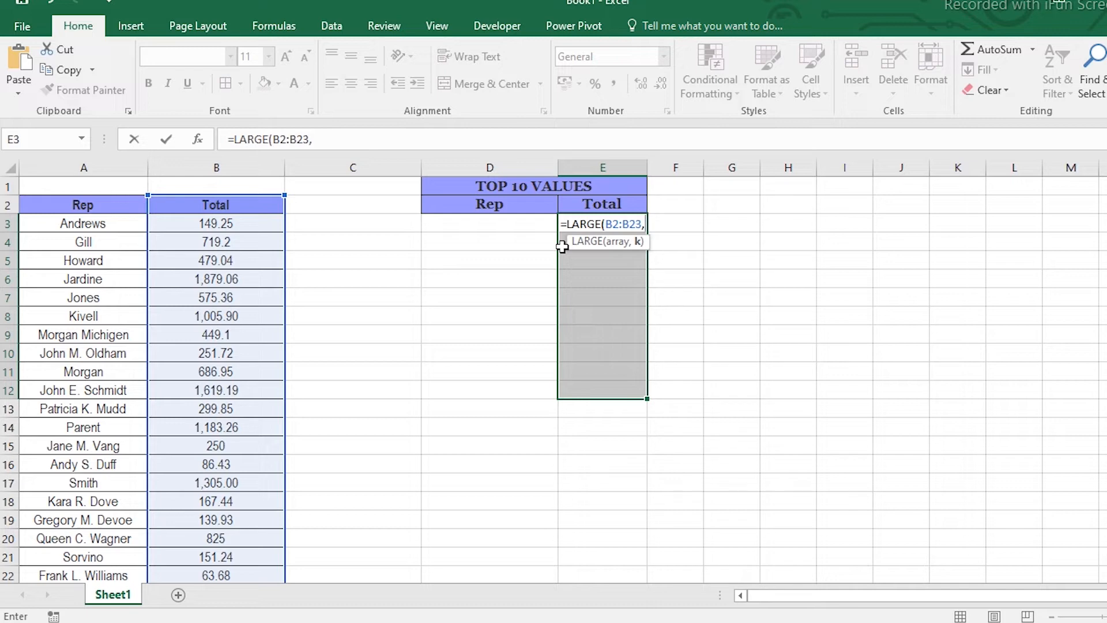
type("{")
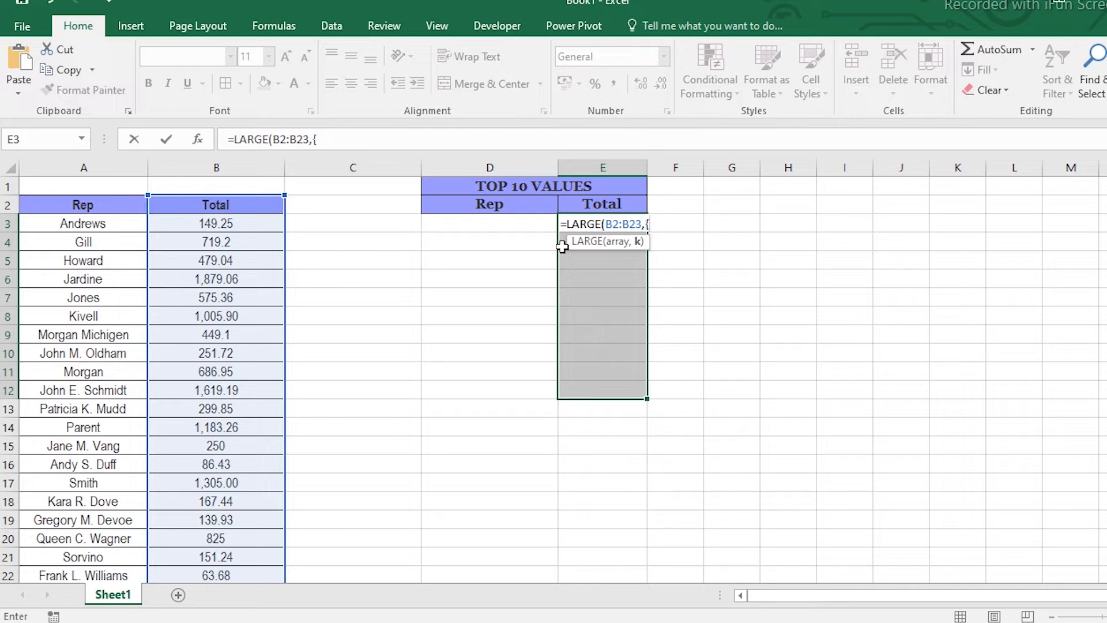
type("1")
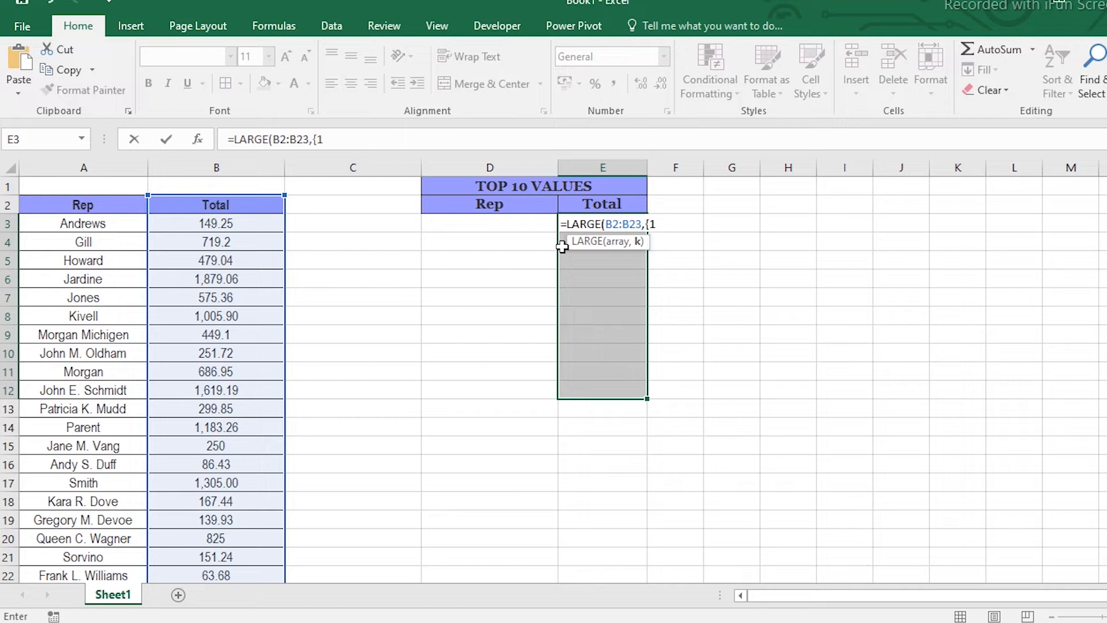
type(";2;")
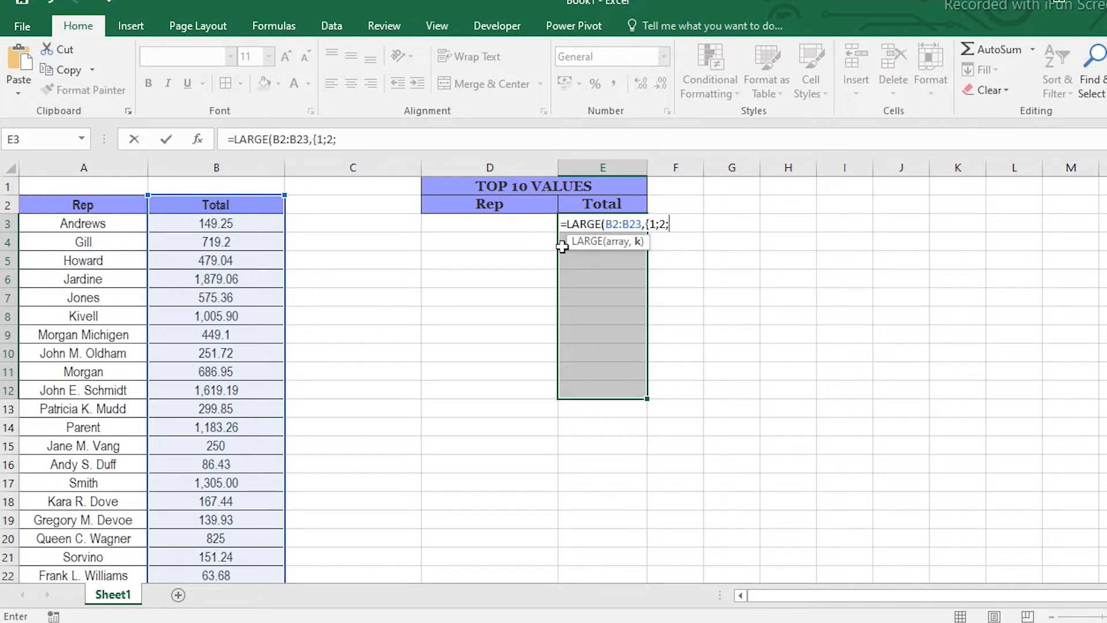
type("3;4")
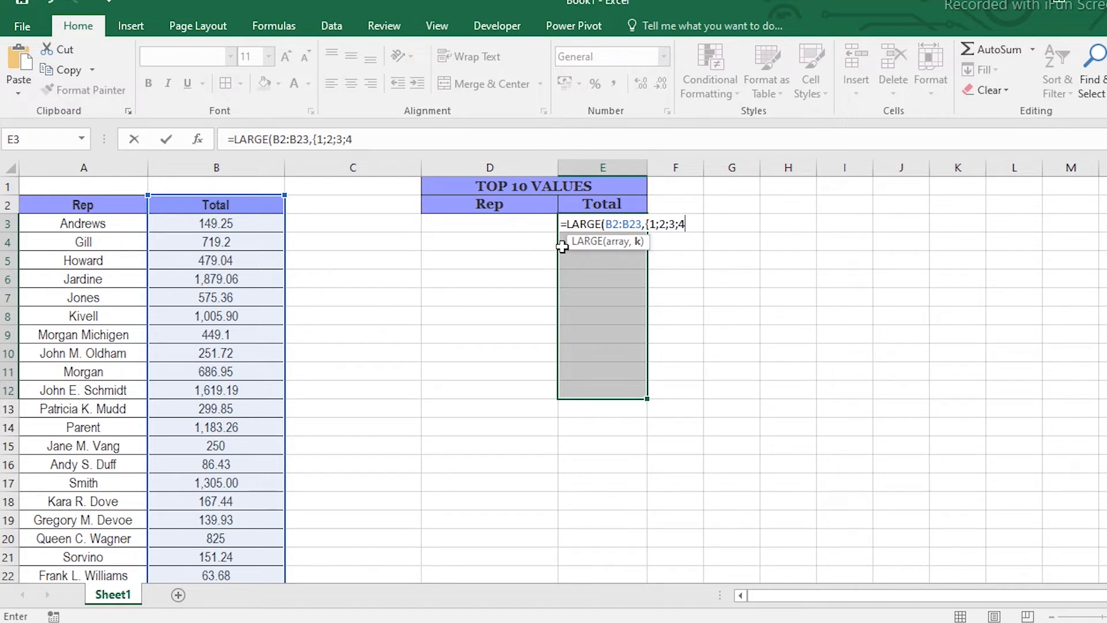
type("5;")
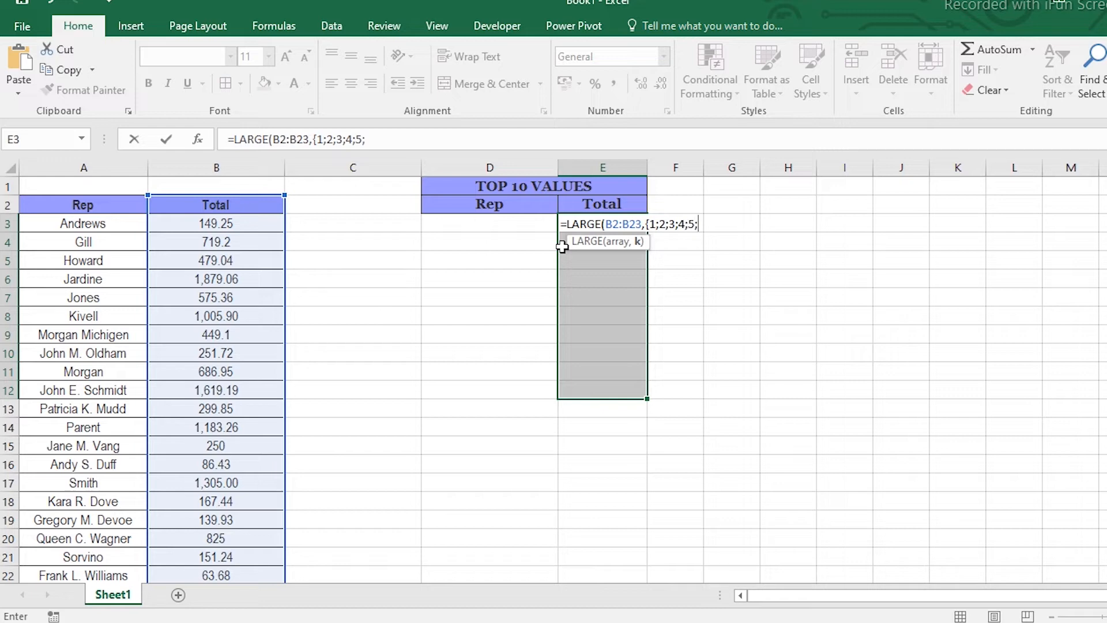
type("6;7")
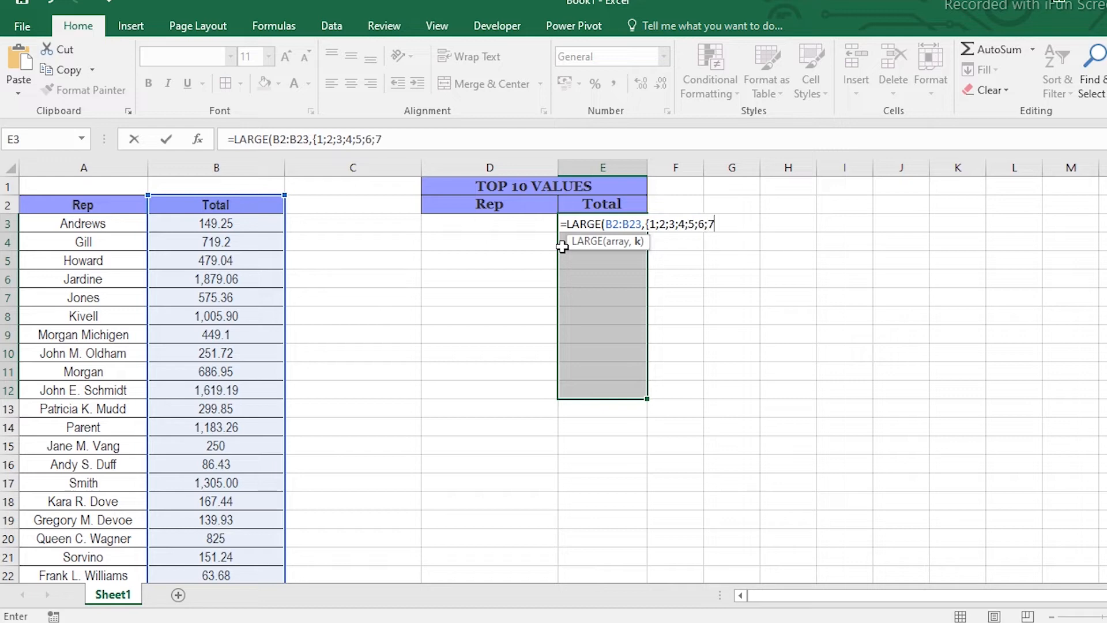
type("8;")
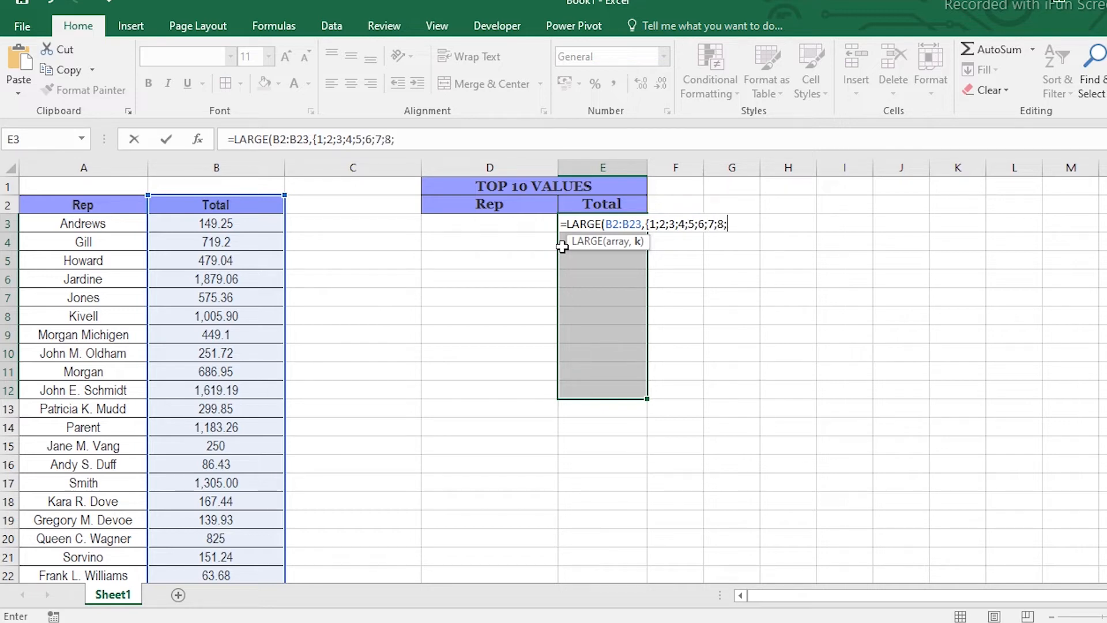
type("9;1")
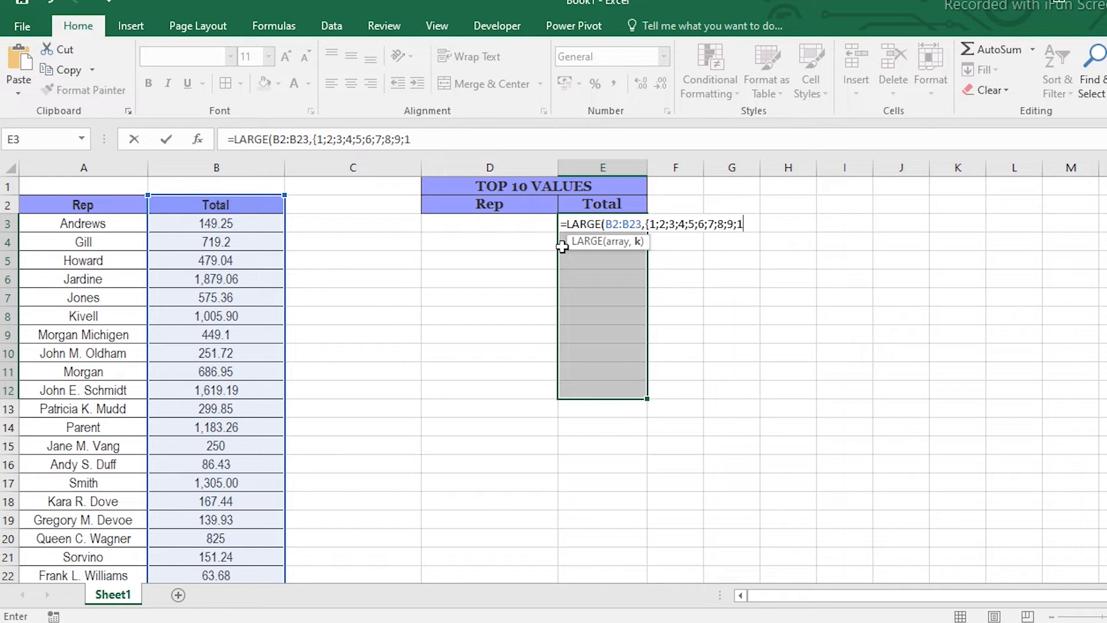
type("0})}")
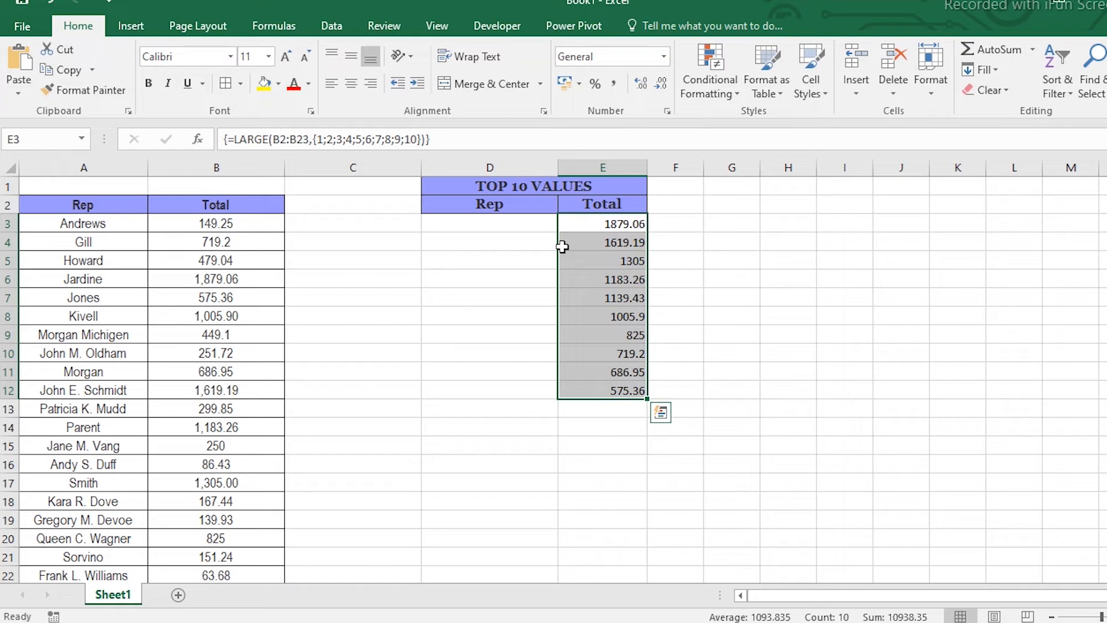
Select the first Rep cell D3 for the name lookup.
left_click(489, 223)
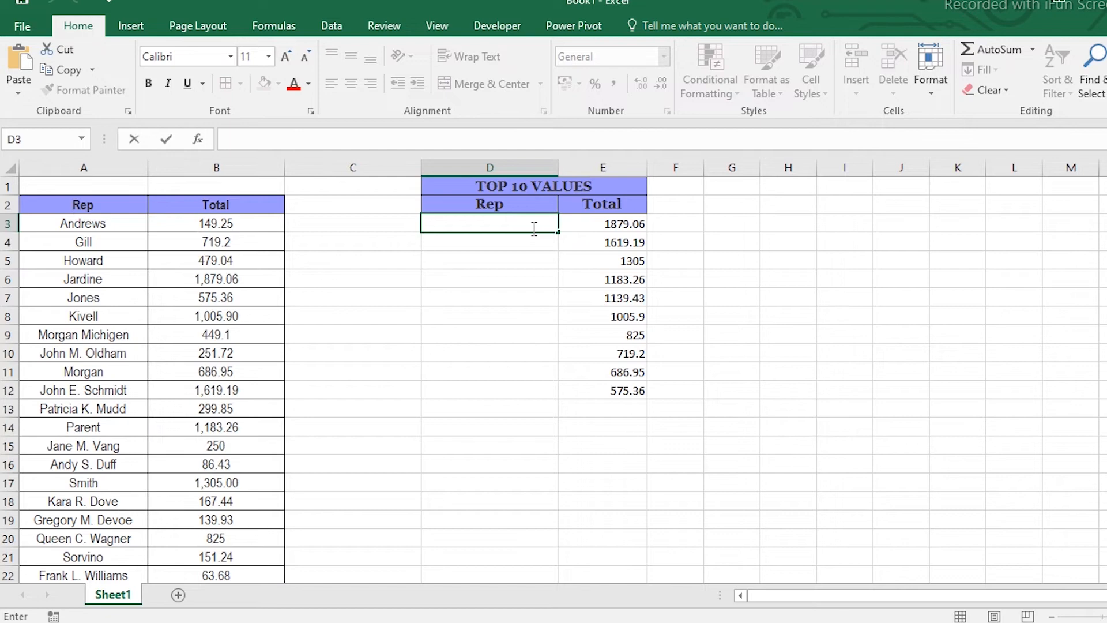
Start =INDEX($A$2:$A$23,MATCH( in D3 with the rep-name range made absolute.
type("=")
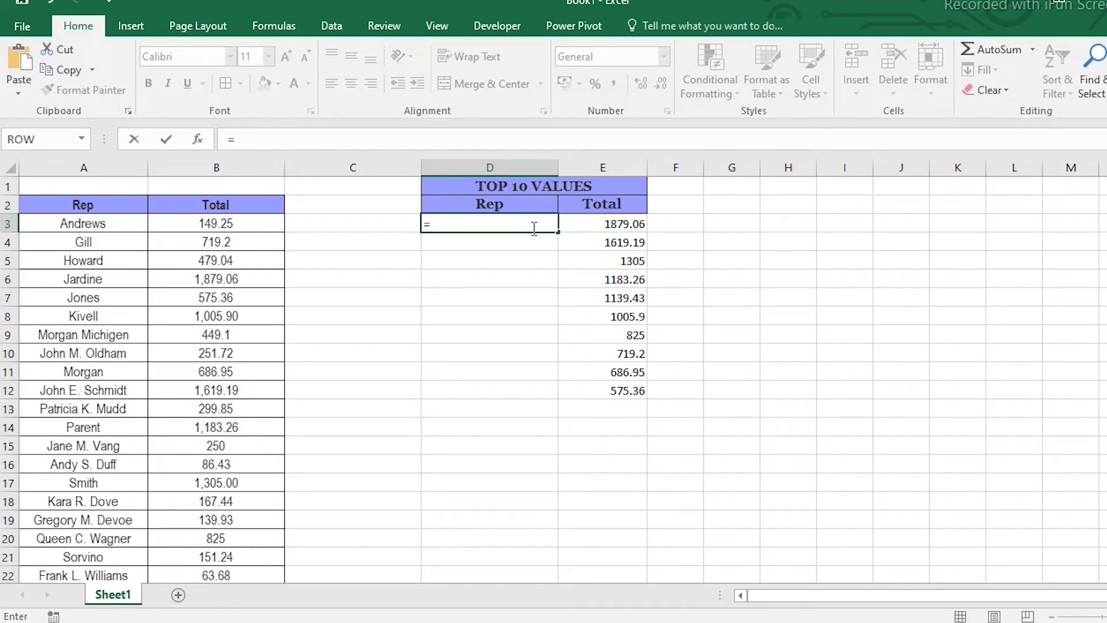
type("index")
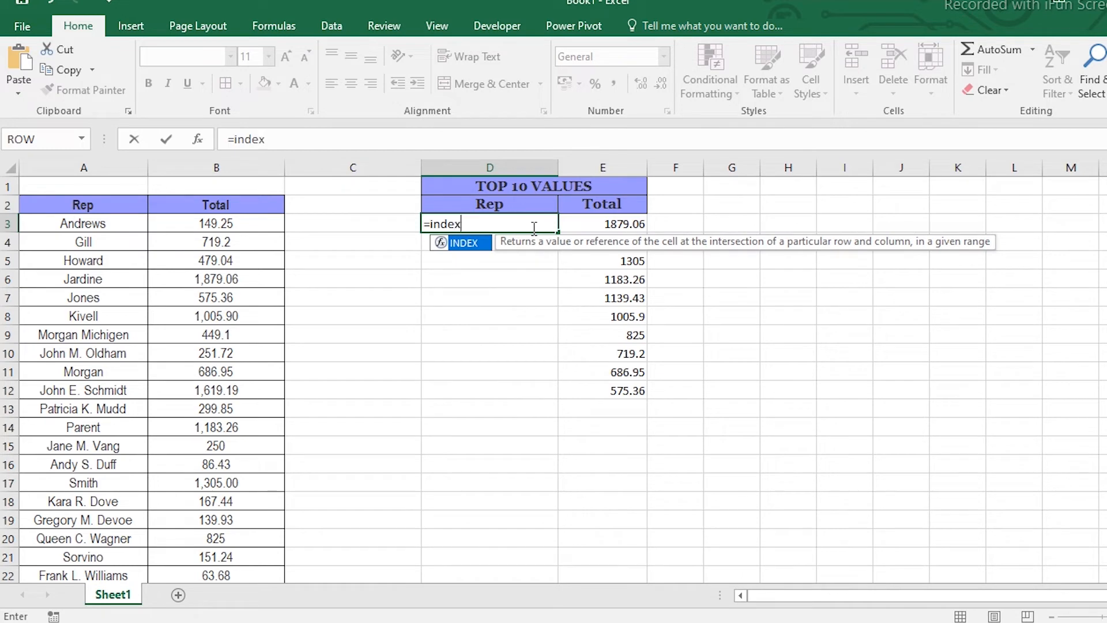
left_click_drag(83, 205, 83, 222)
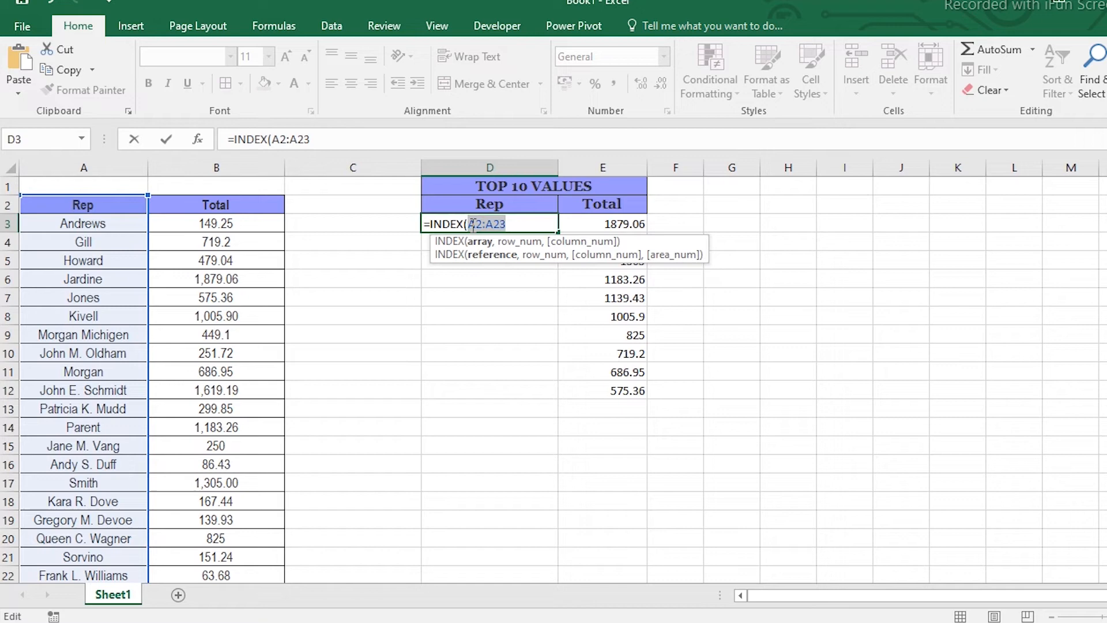
key("f4")
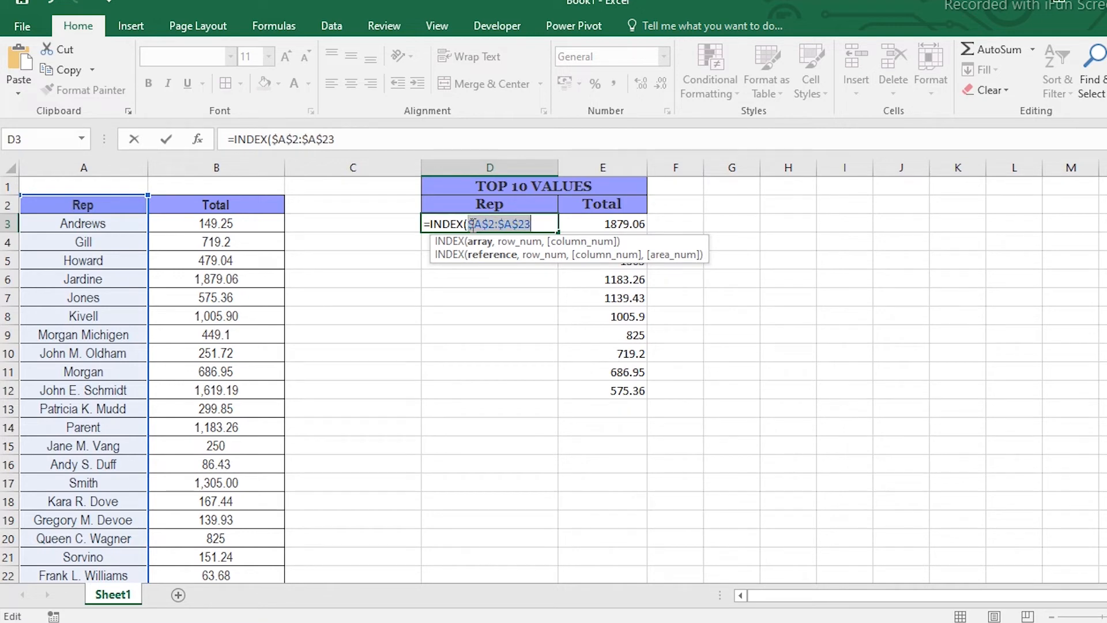
type(",")
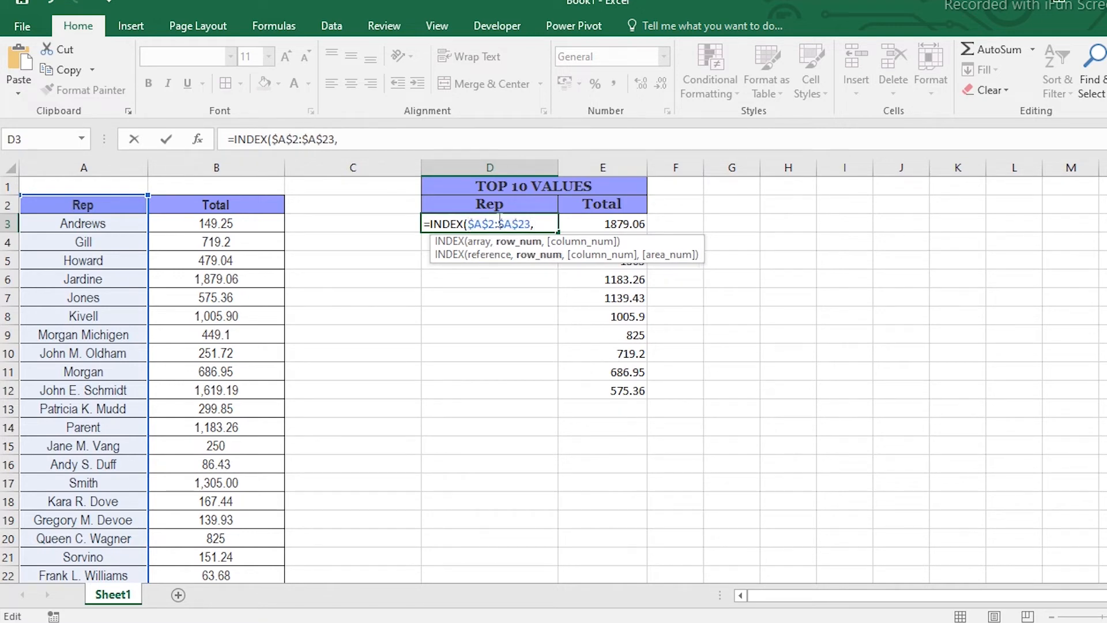
type("matcg")
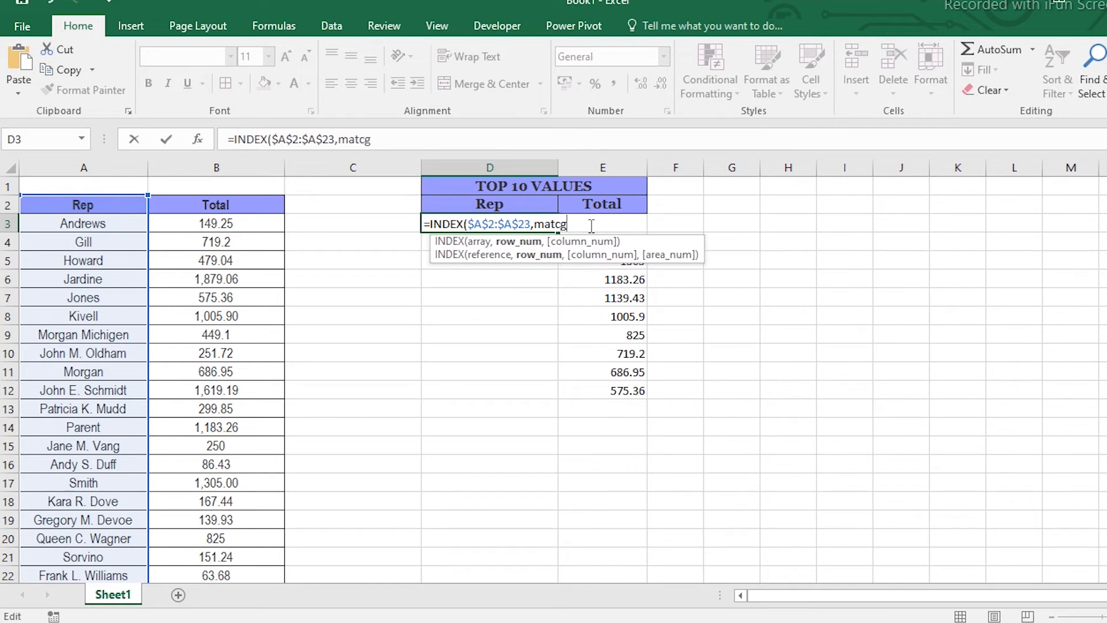
type("MATCH(")
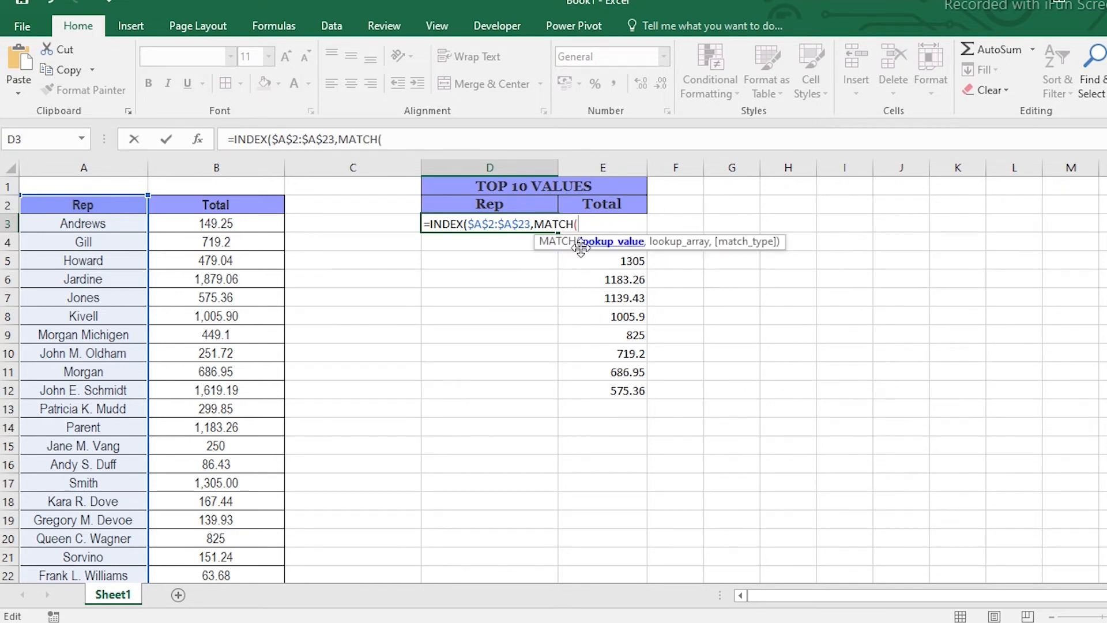
Finish MATCH(E3,$B$2:$B$23,0)), accept the typo correction, so D3 shows Jardine.
left_click(602, 241)
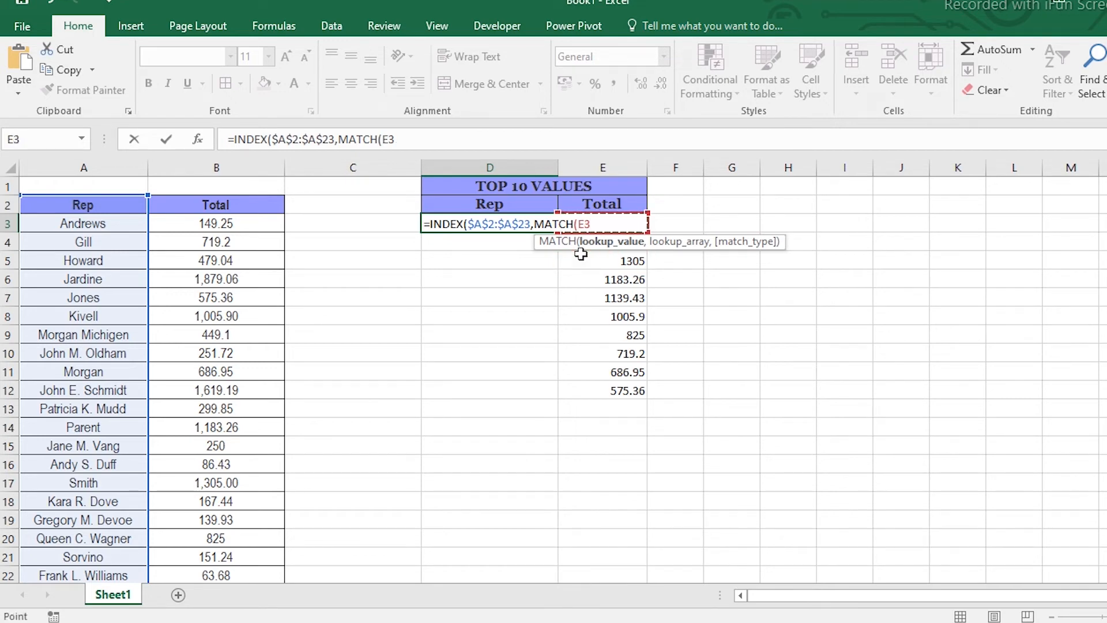
type(",B2:B23")
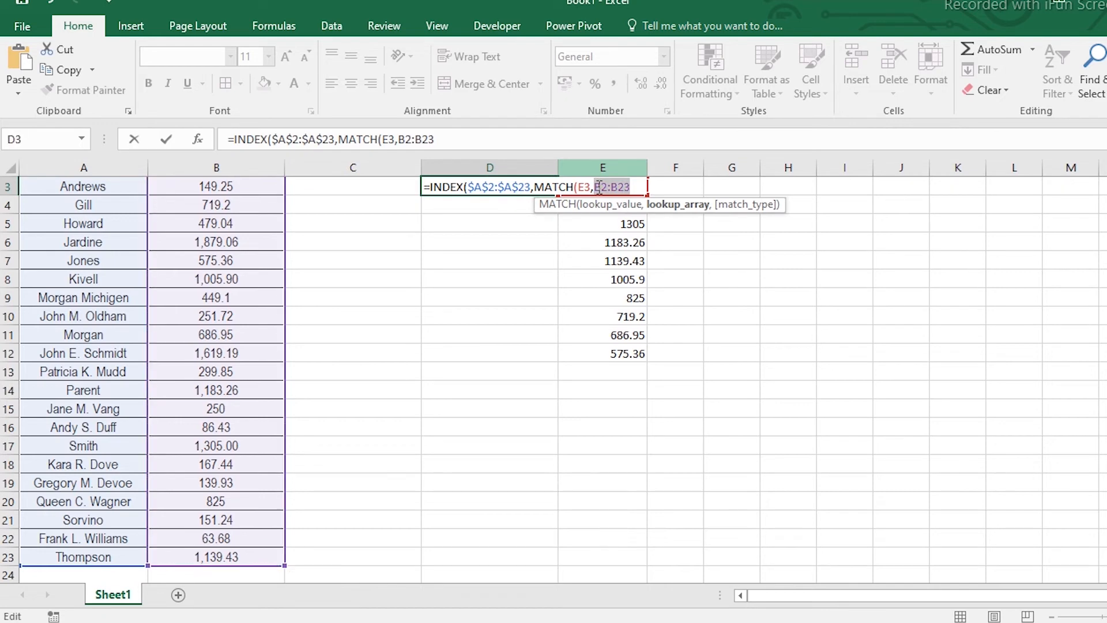
key("f4")
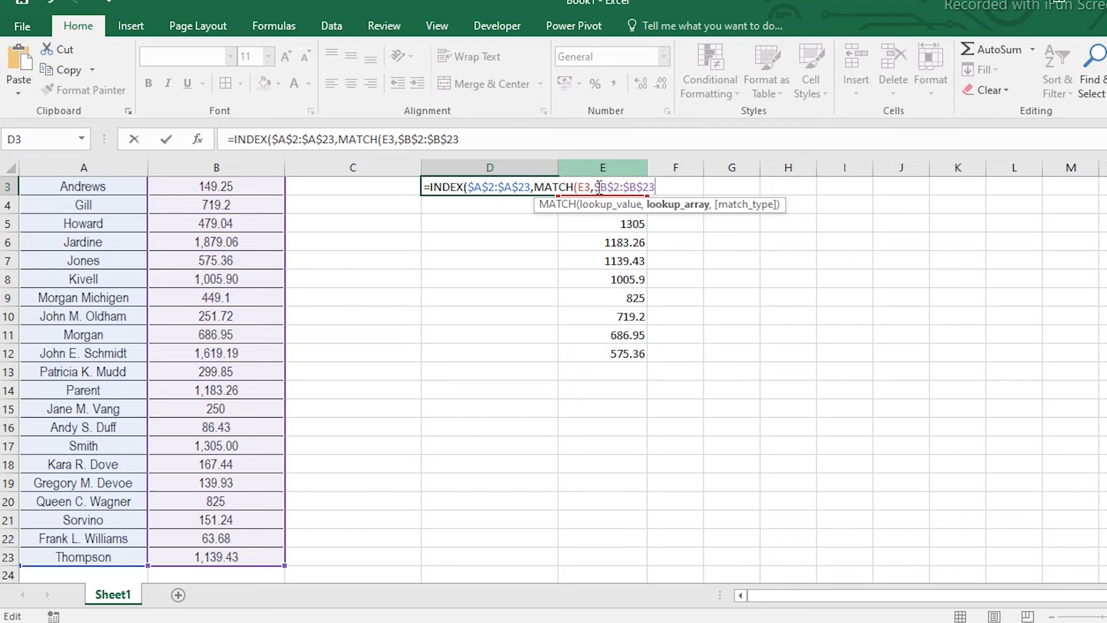
type(",")
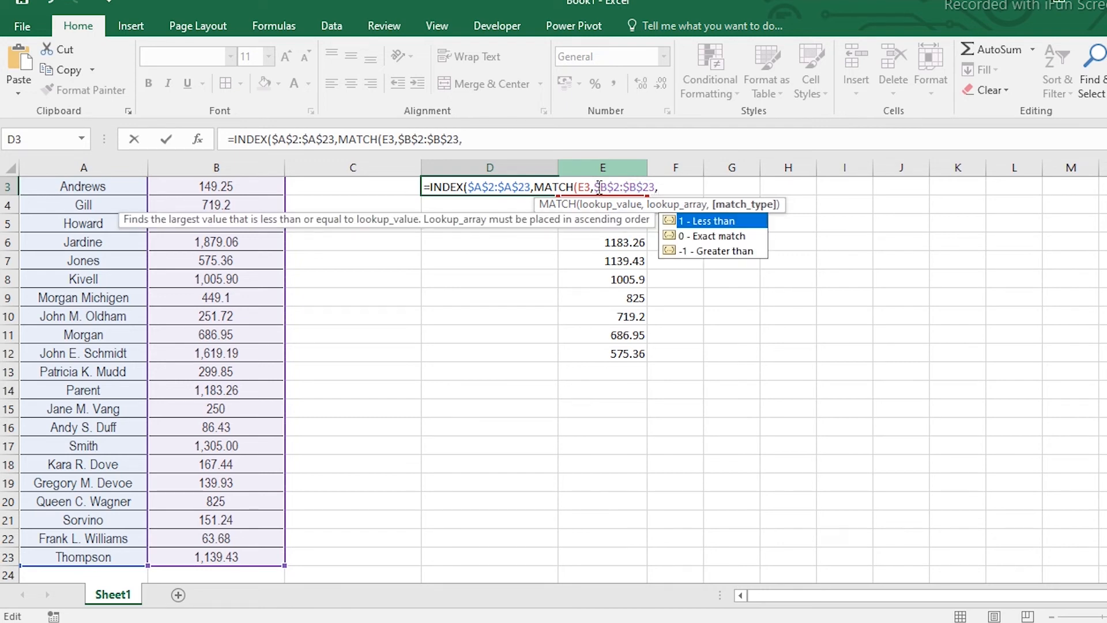
type("0")
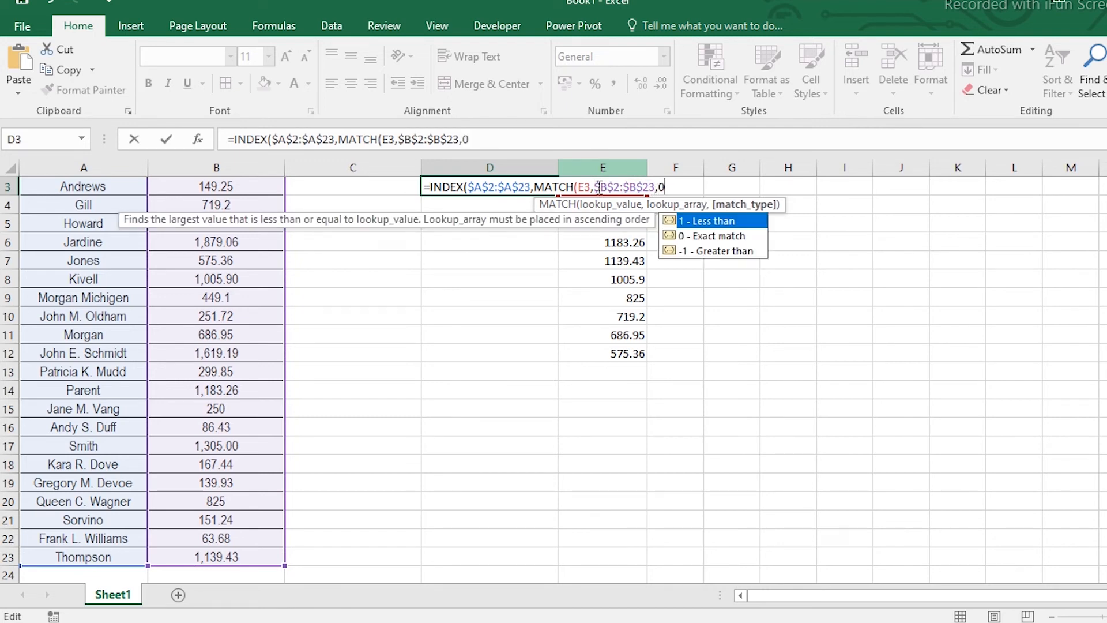
key("Enter")
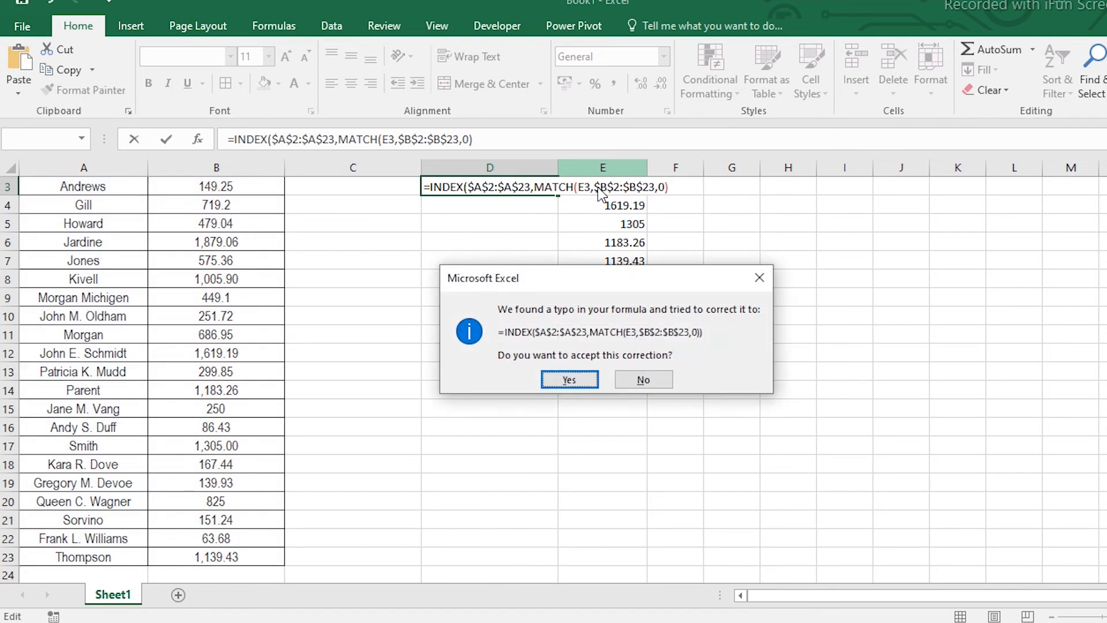
left_click(569, 379)
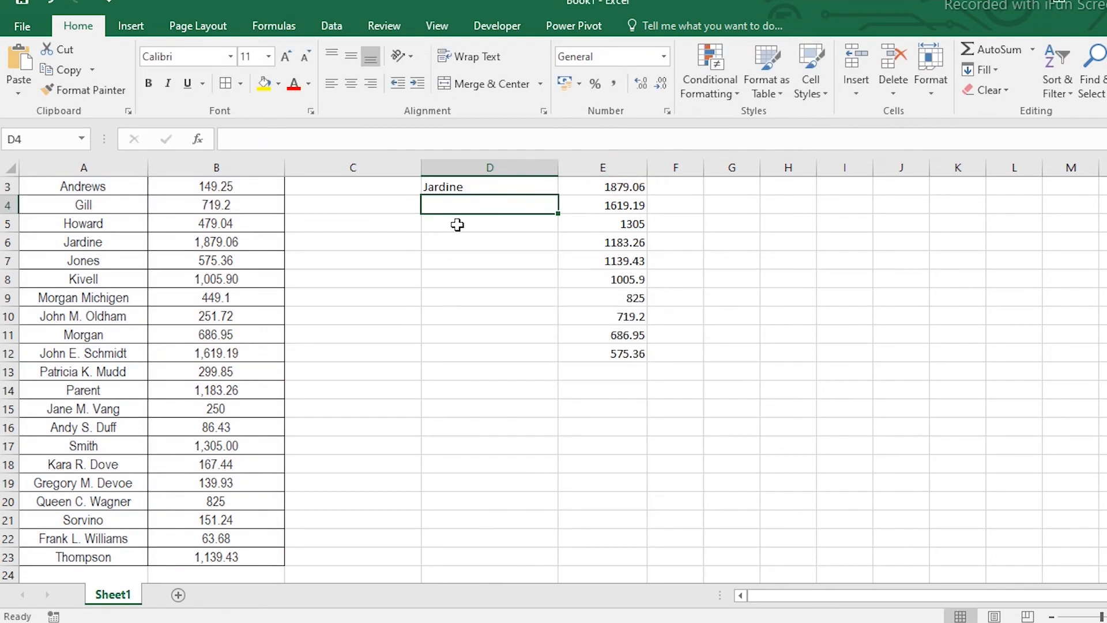